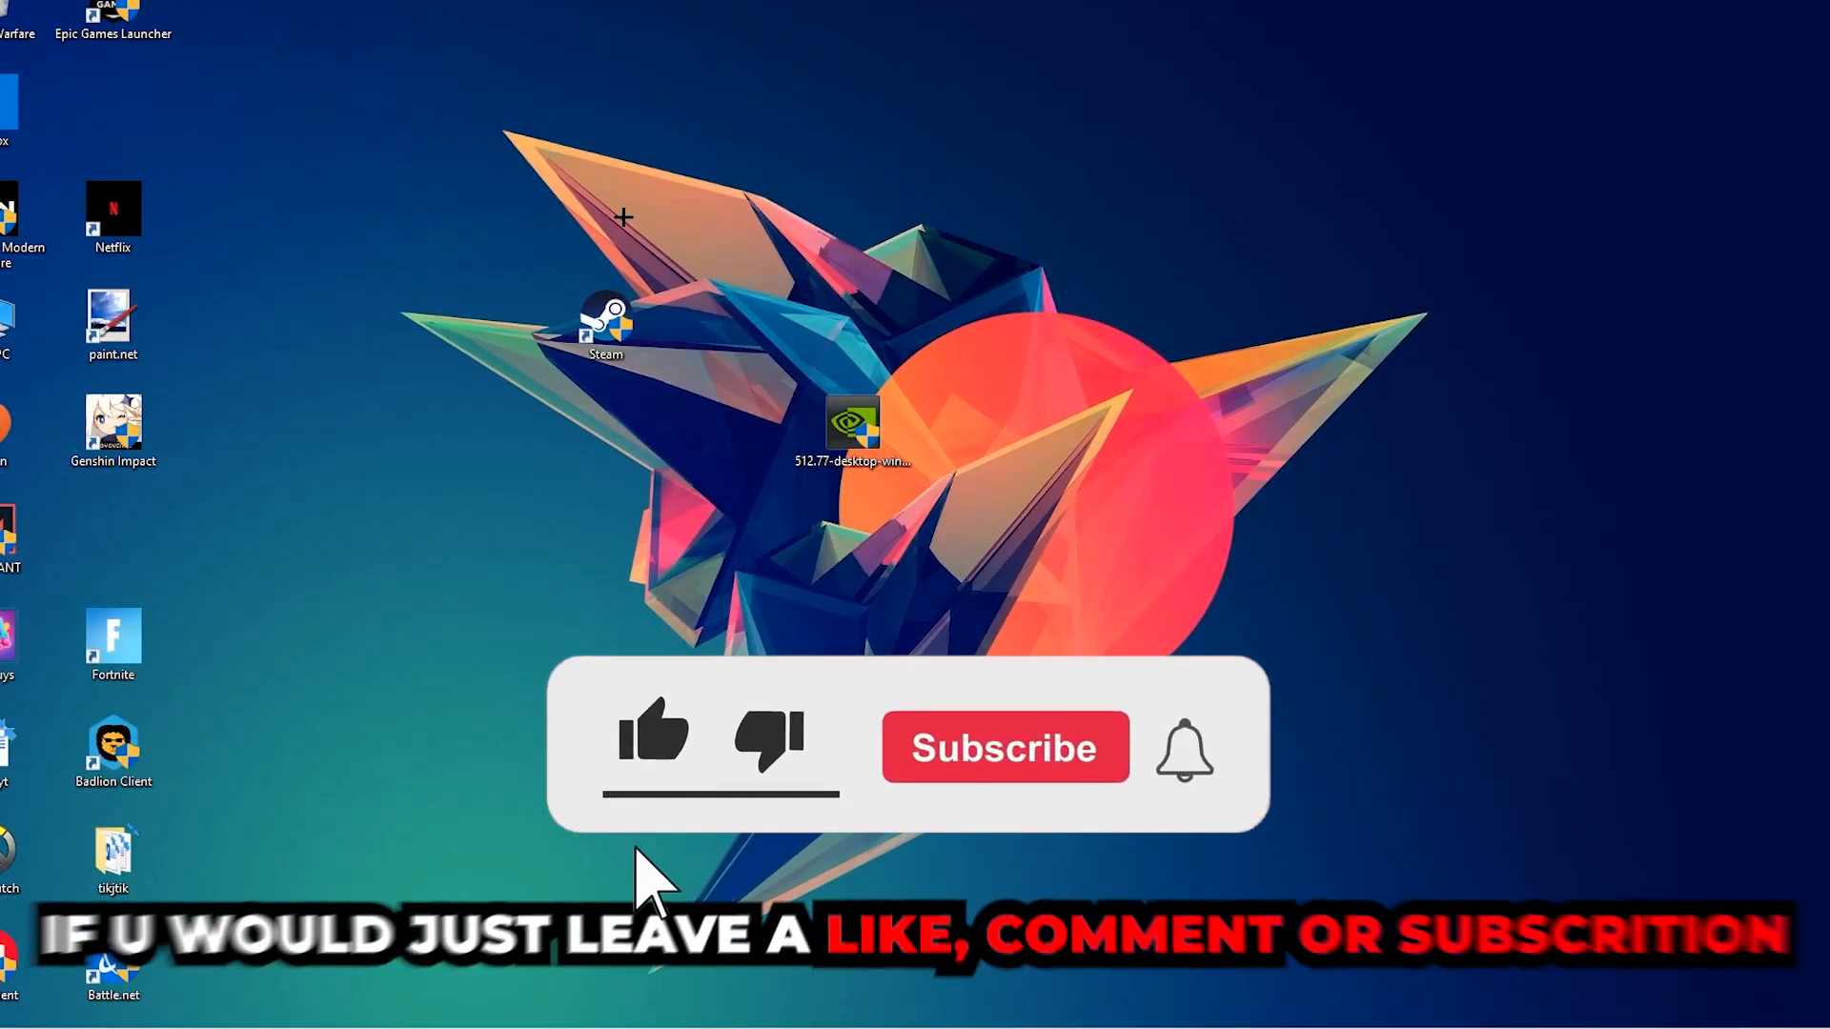
- Find and launch Windows Defender Firewall from the Start menu search
click(654, 738)
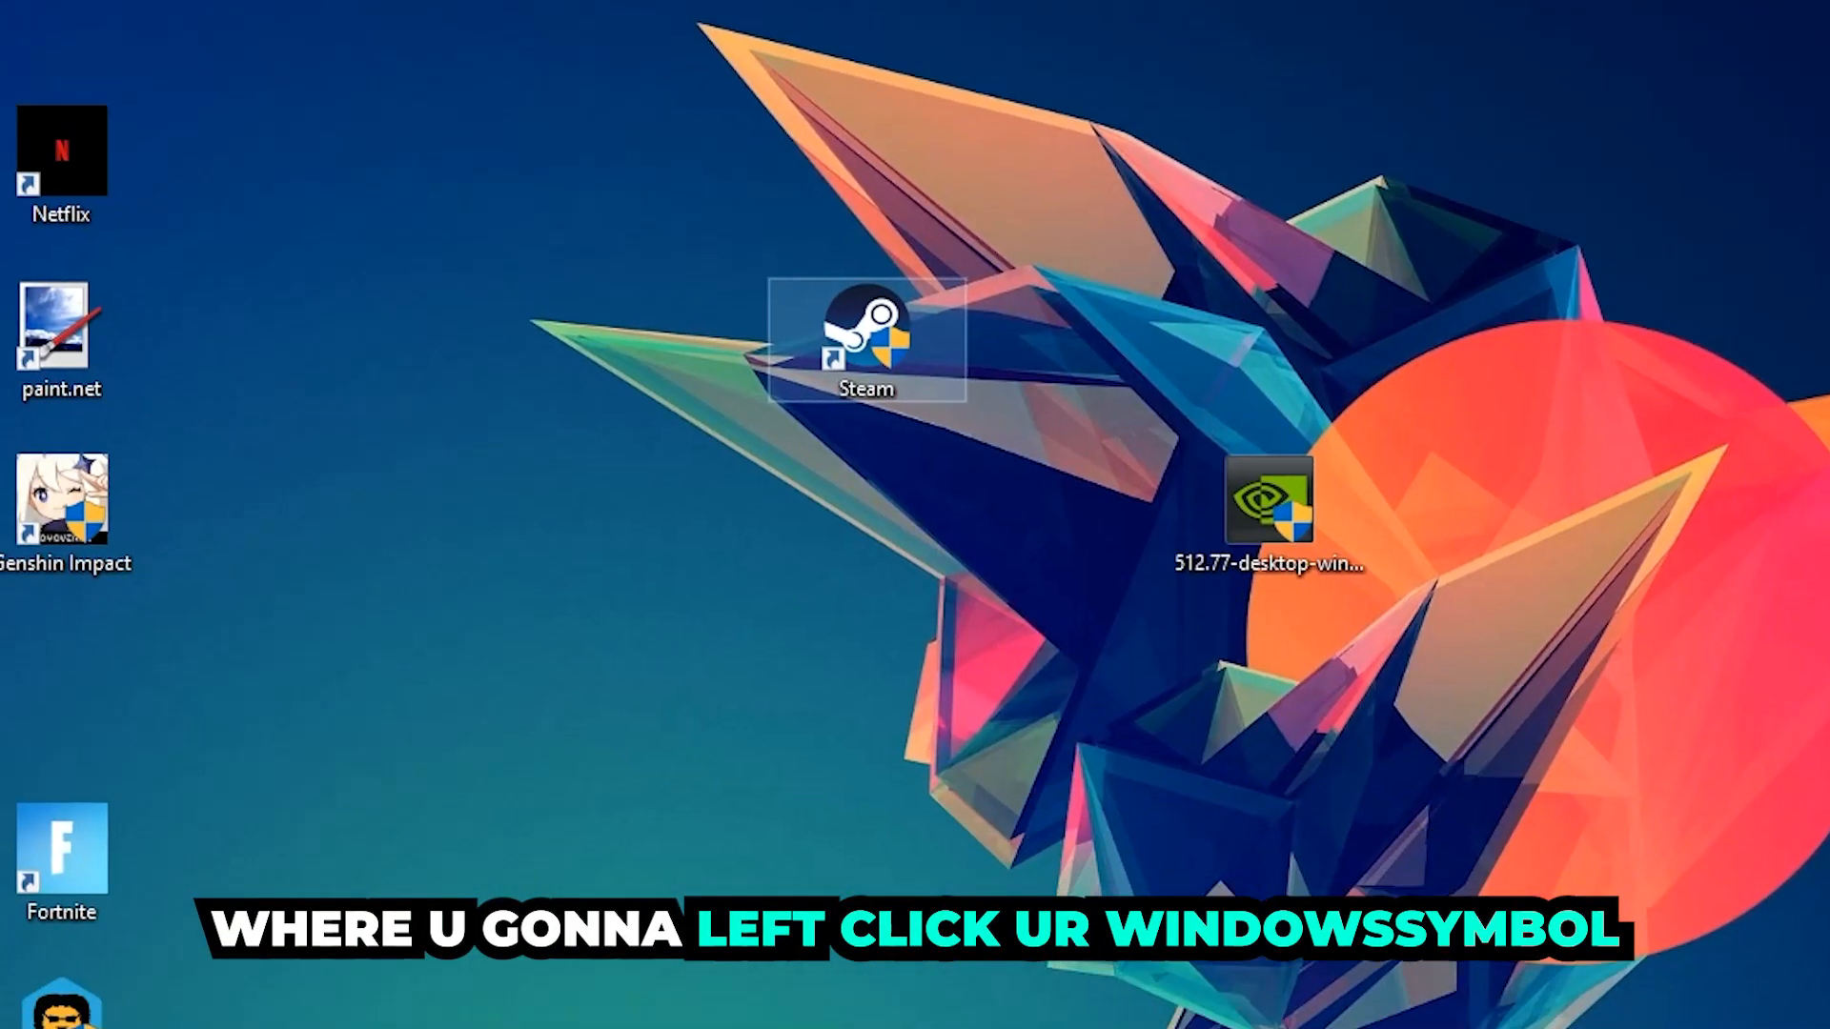
click(21, 1006)
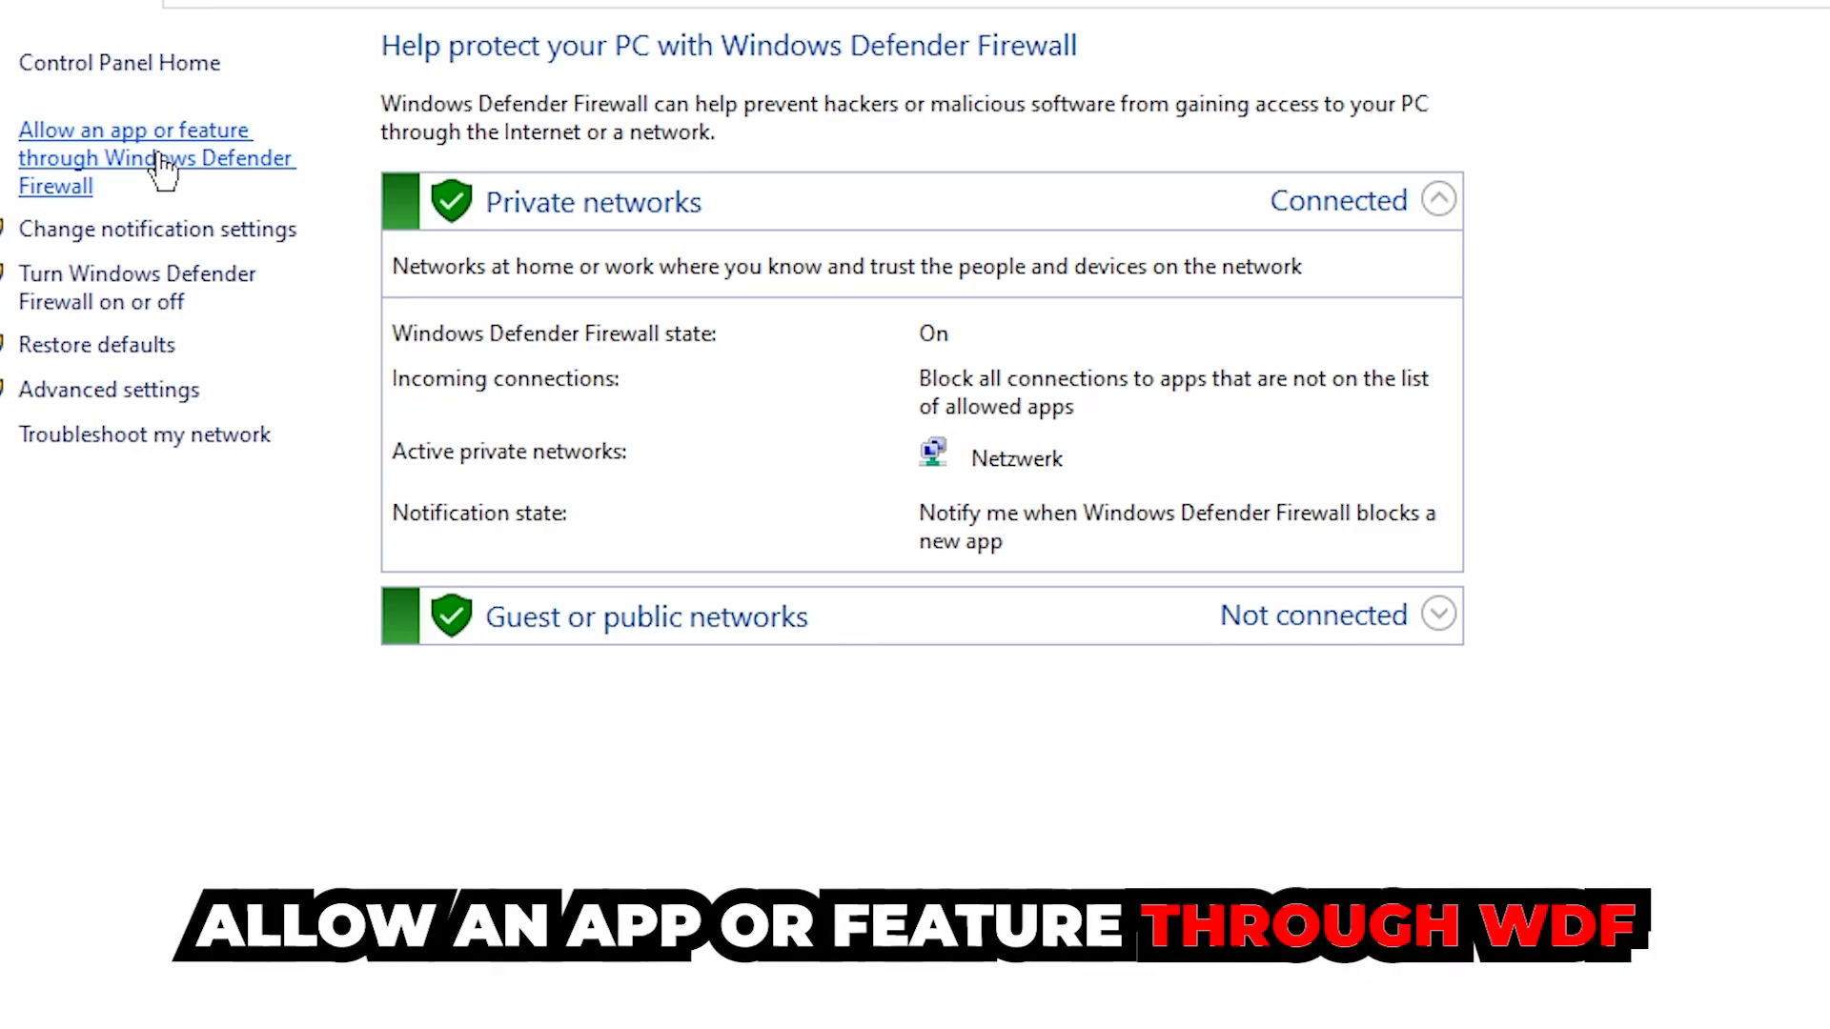
- Unlock the list of apps allowed through the firewall and start adding another app
click(134, 157)
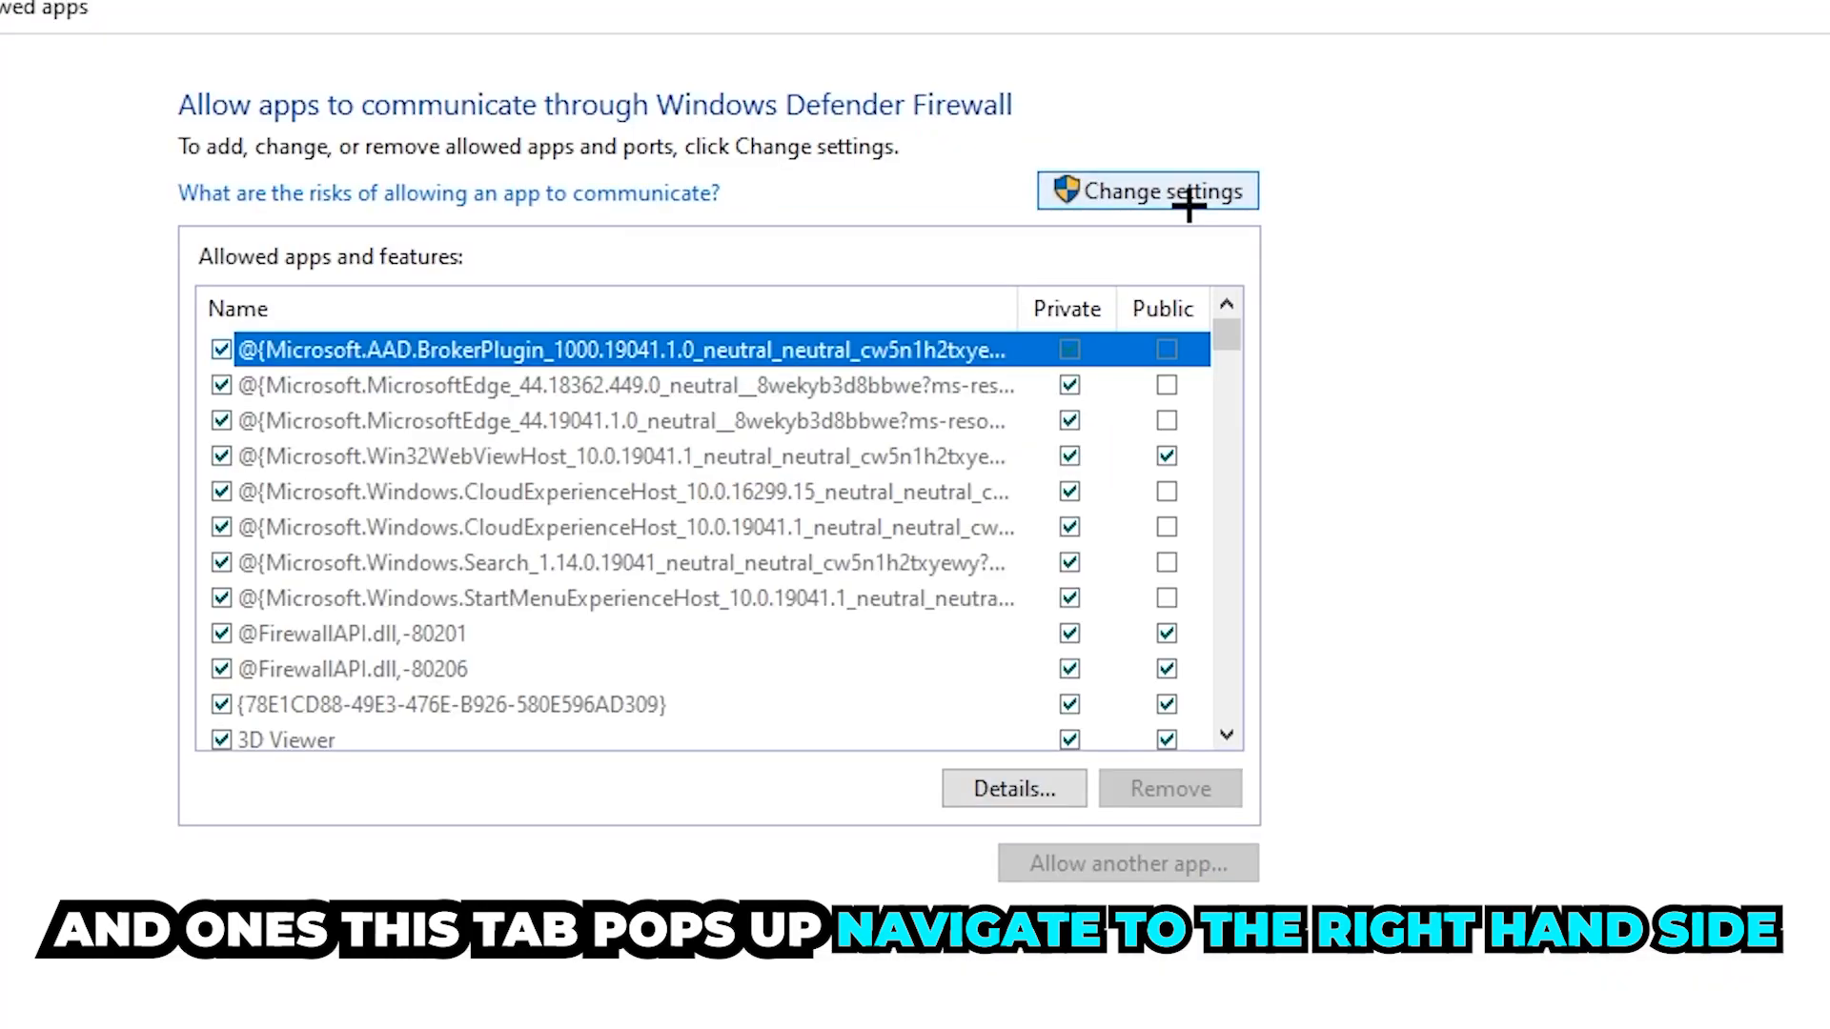
click(1145, 190)
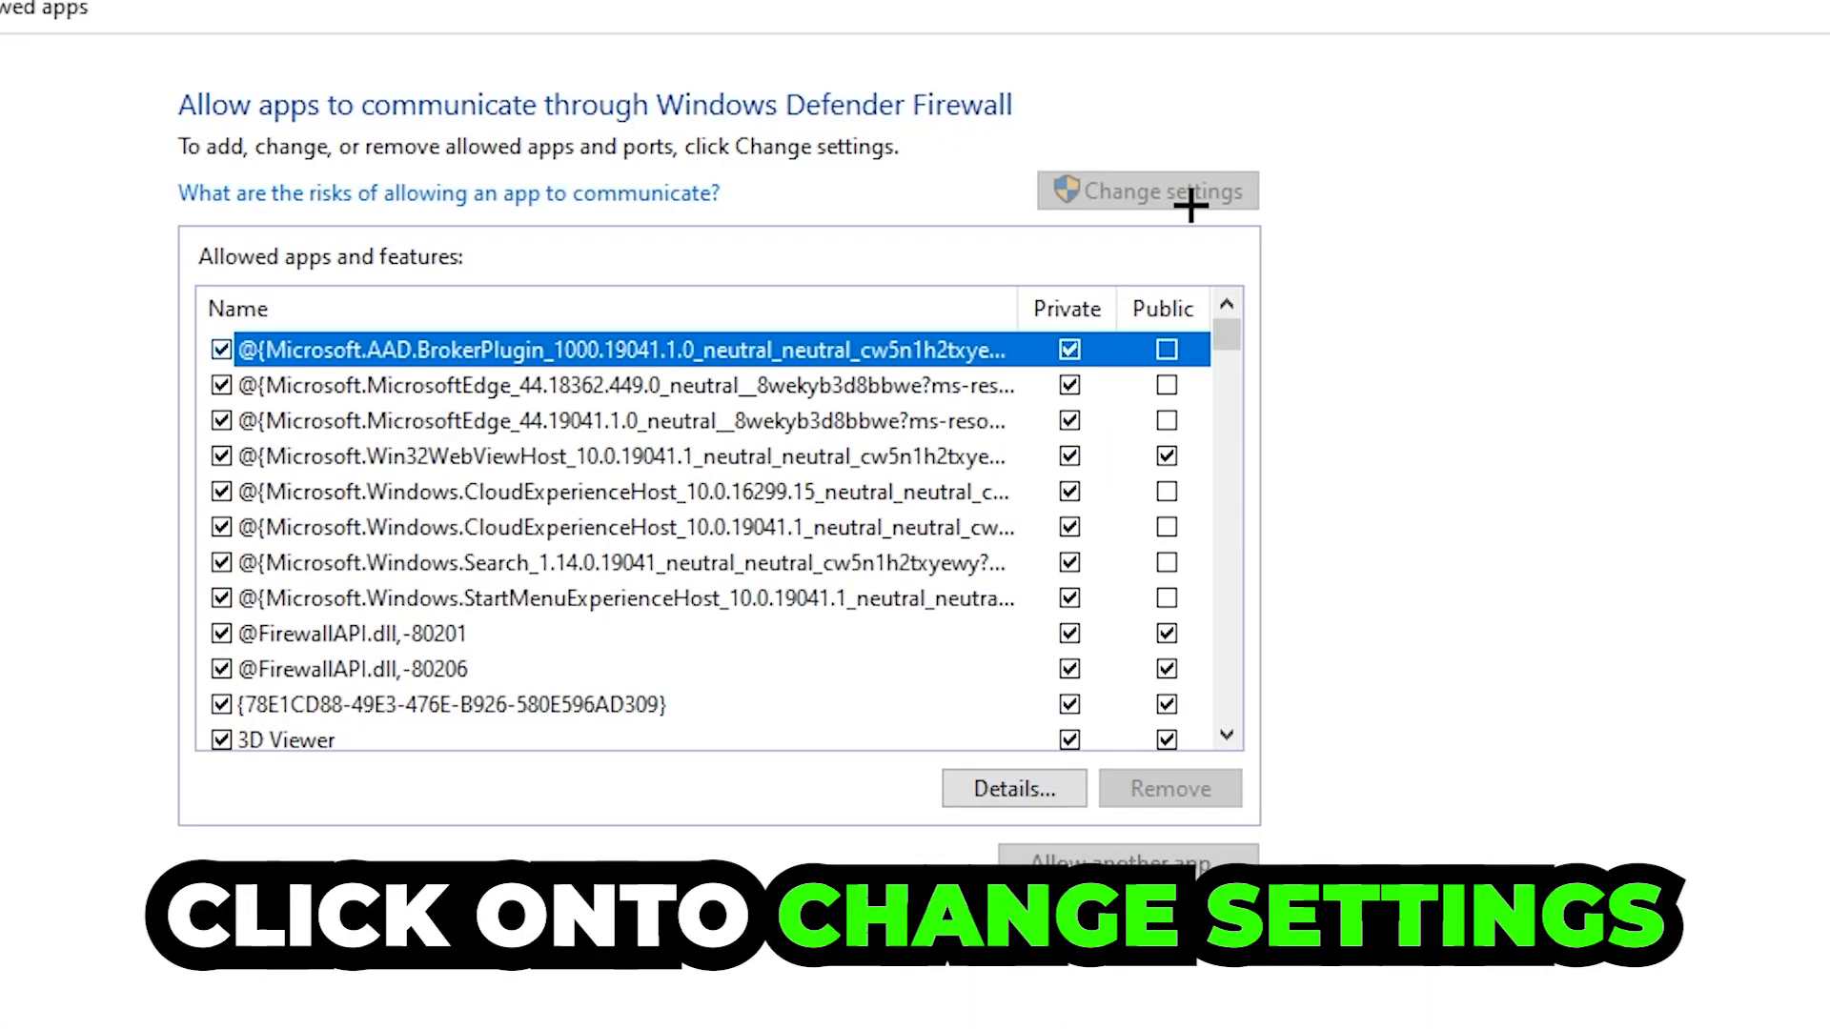
click(1144, 191)
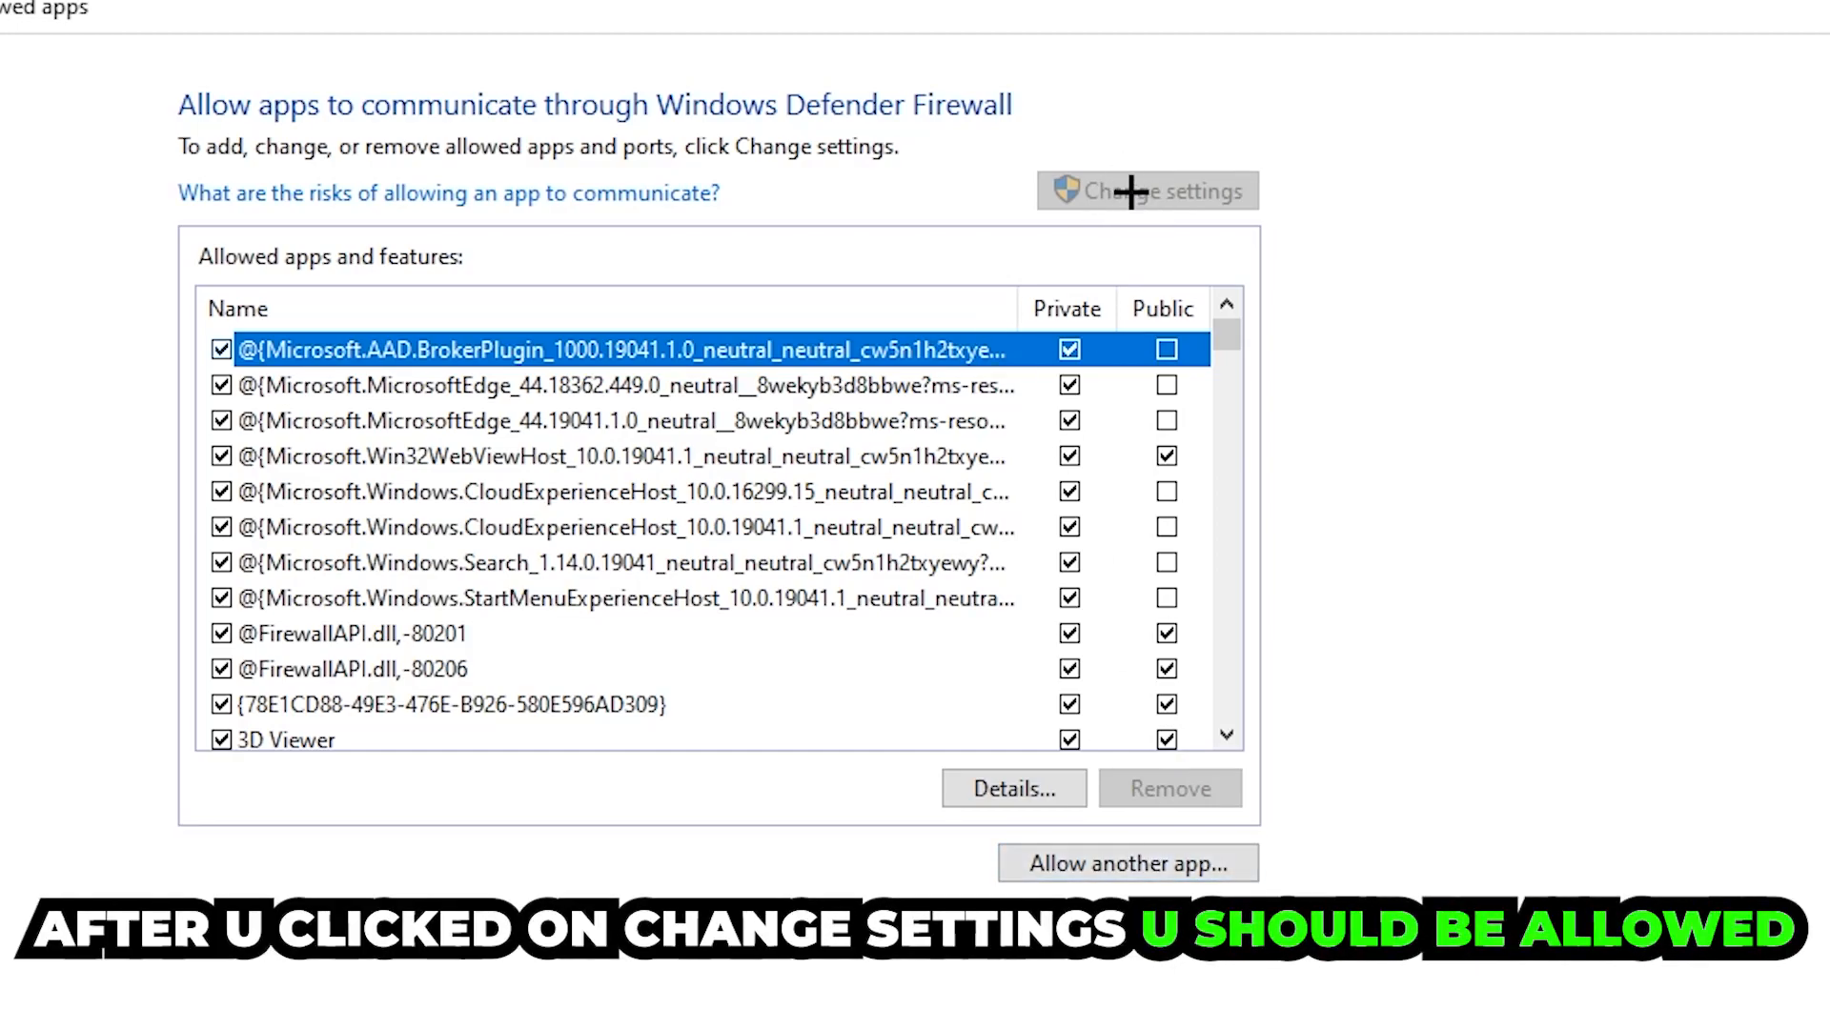
click(1126, 862)
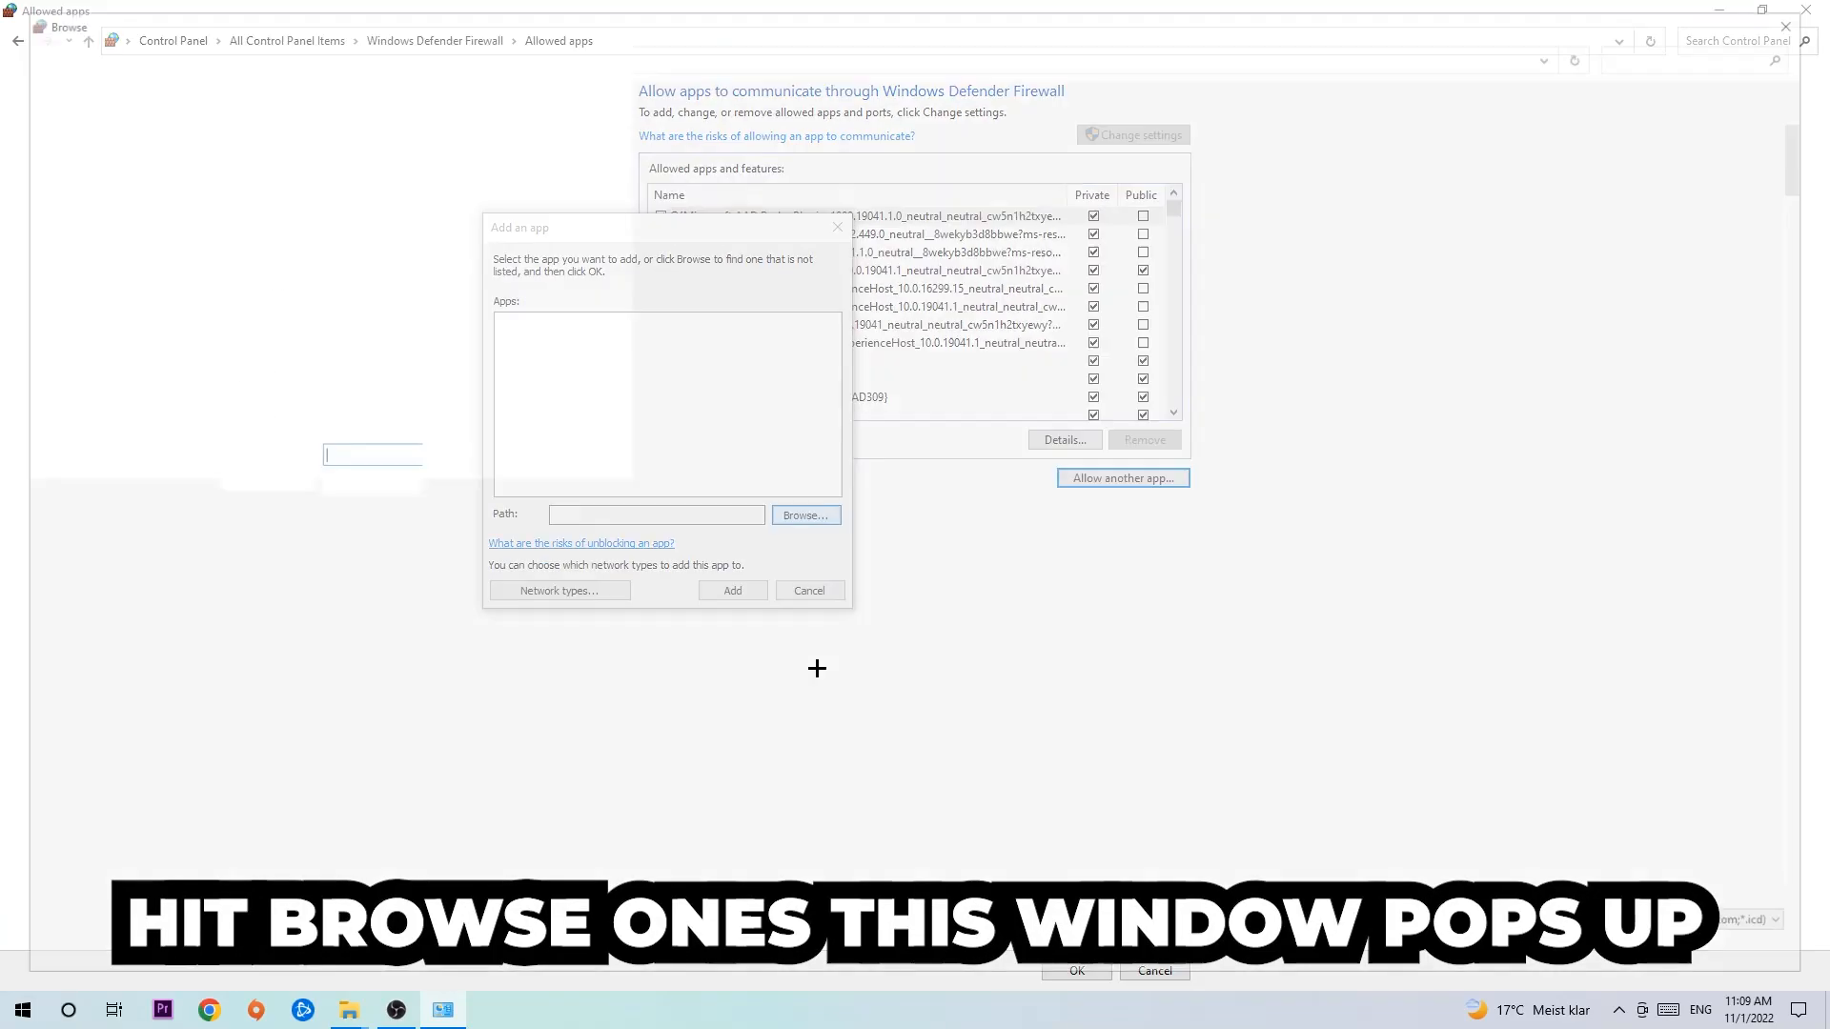
- Browse from the Add an app dialog to C:\Windows\System32
click(805, 515)
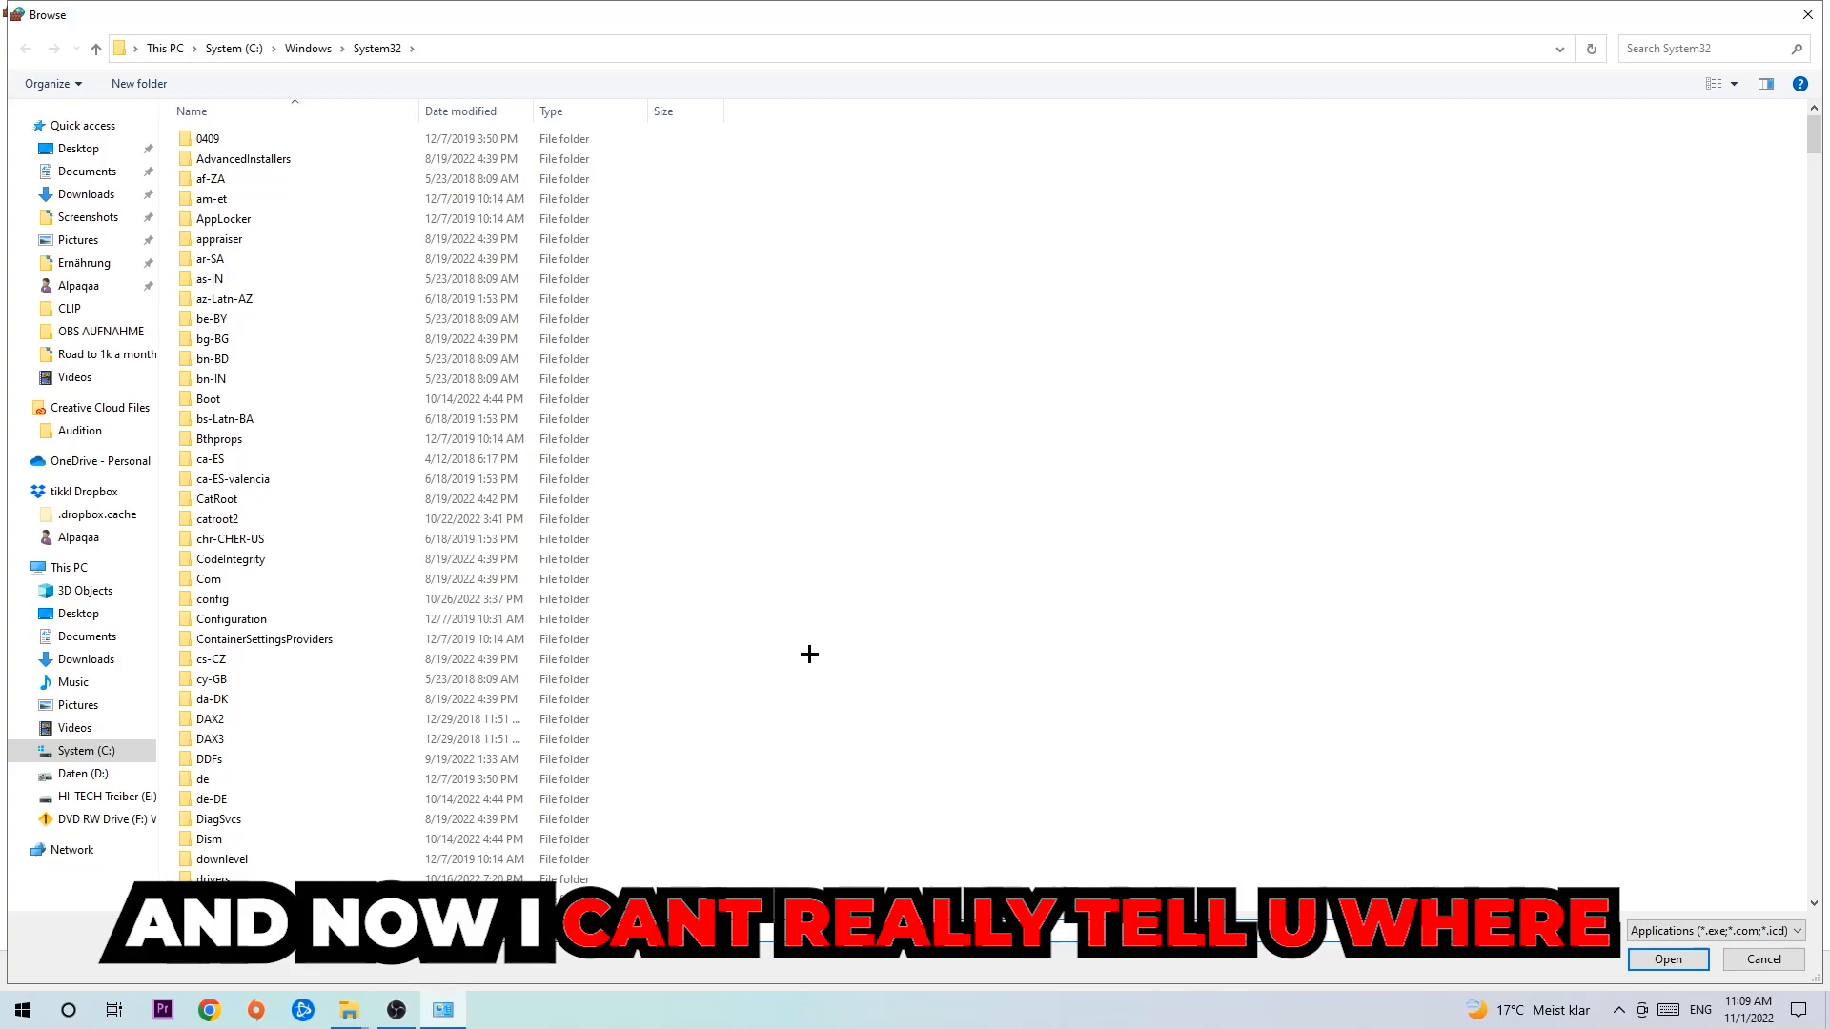
mouse_move(794, 652)
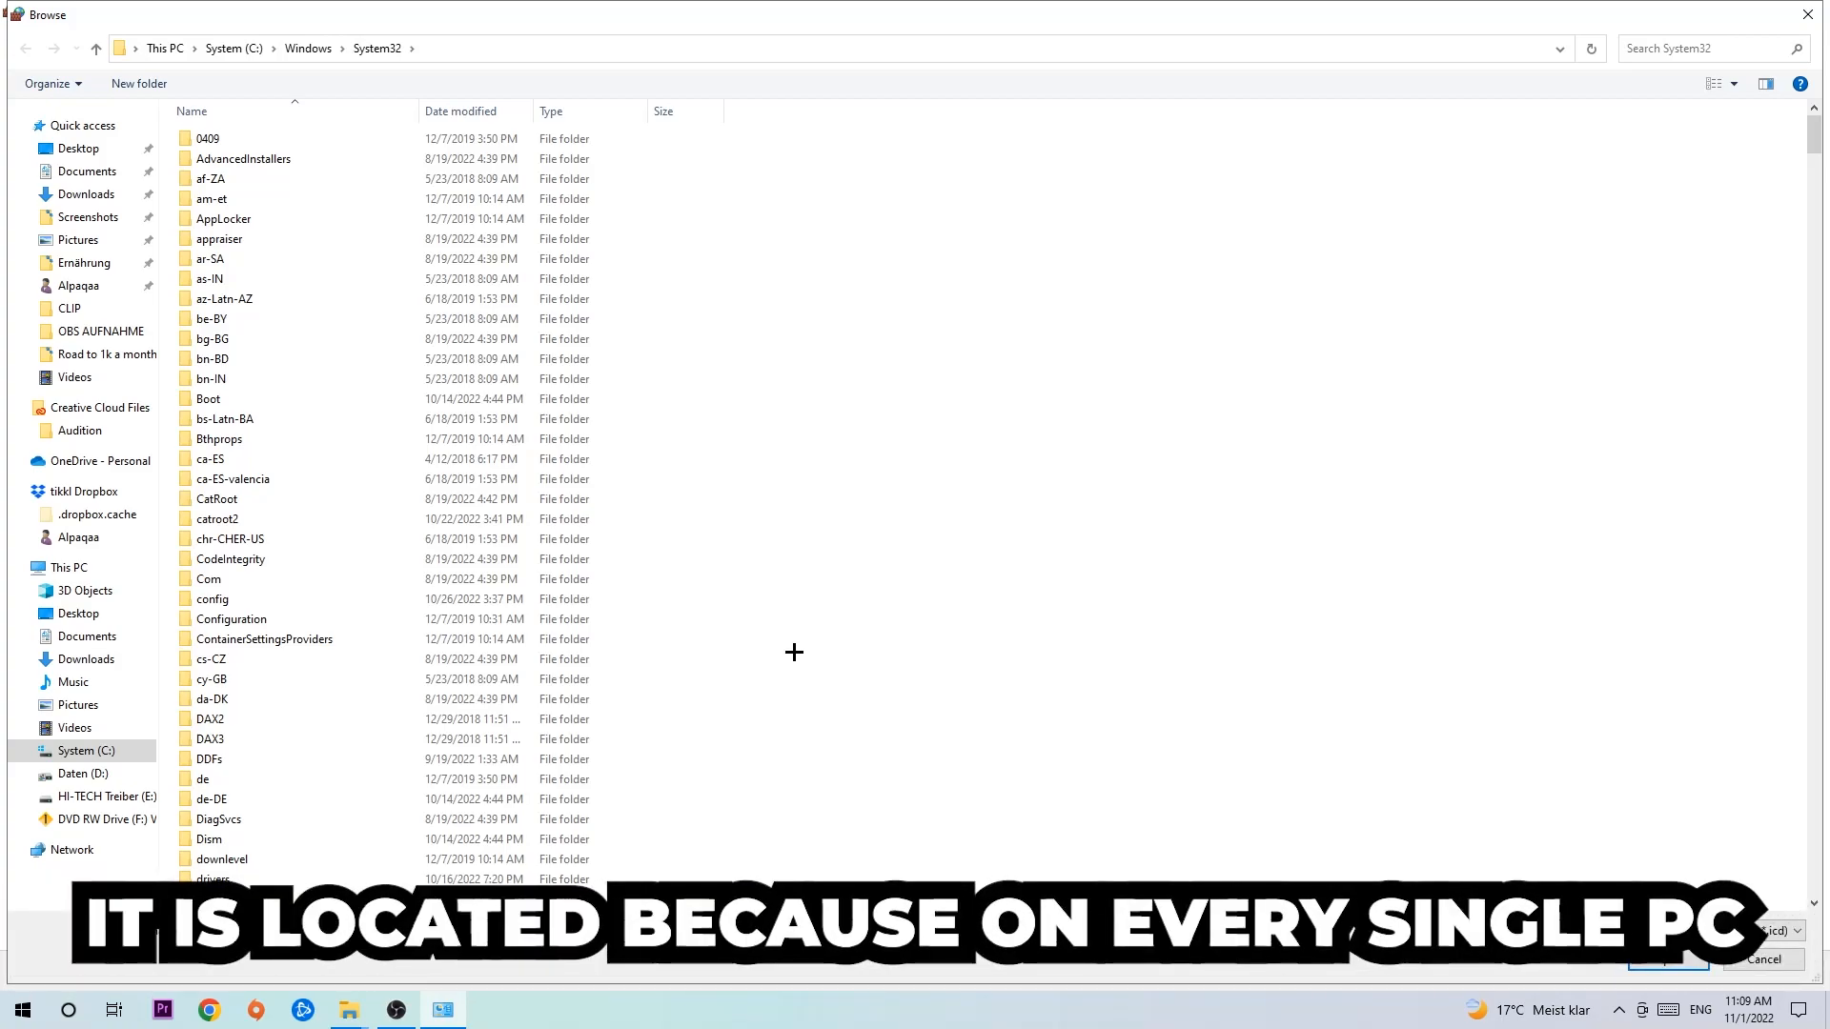